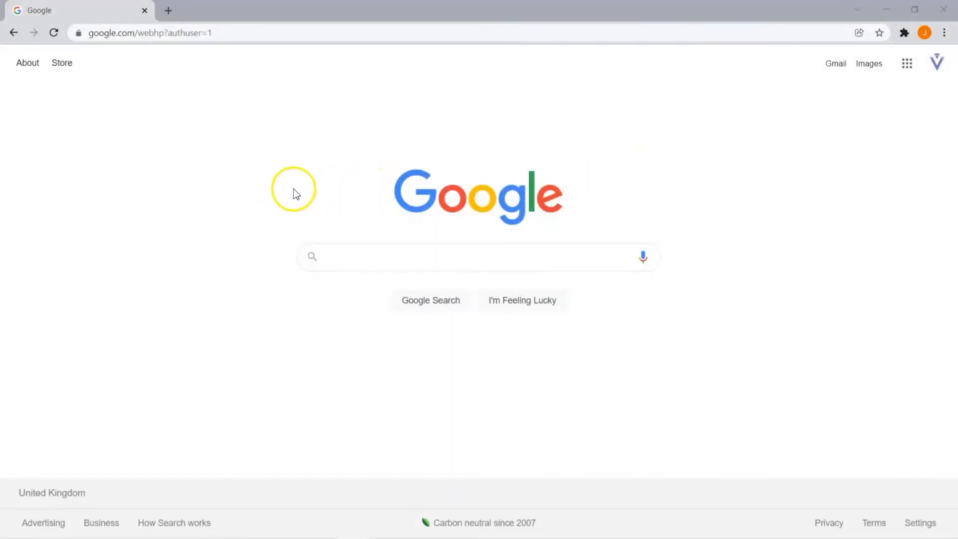
mouse_move(380, 184)
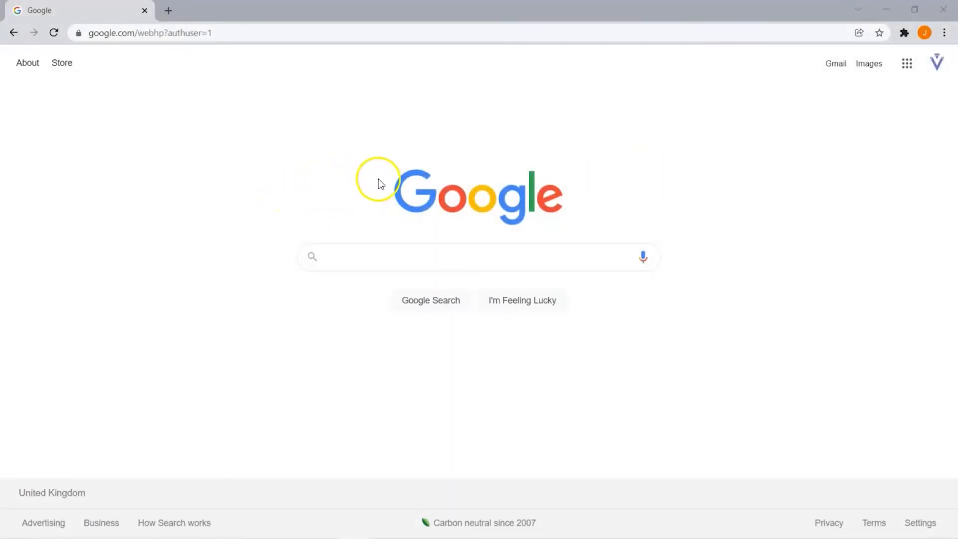
mouse_move(589, 100)
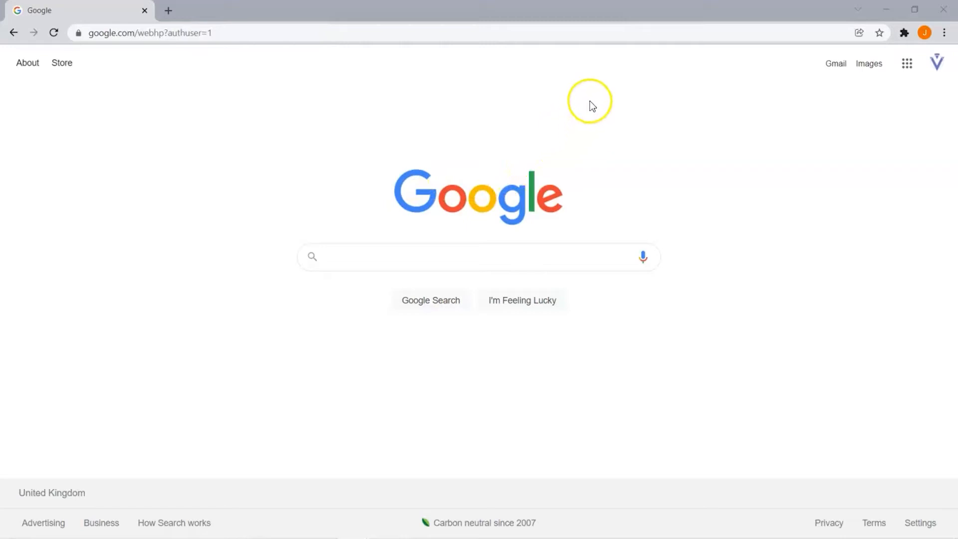
mouse_move(498, 129)
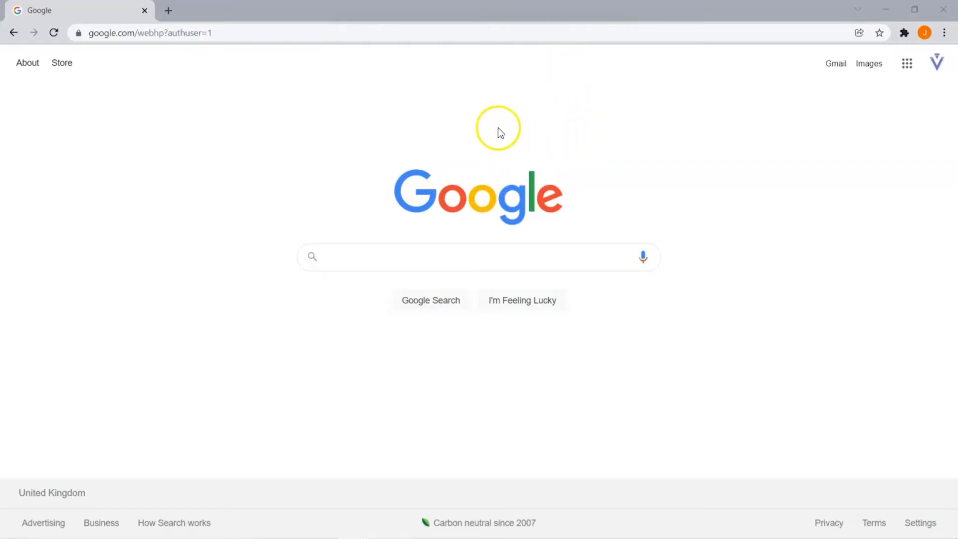
left_click(150, 32)
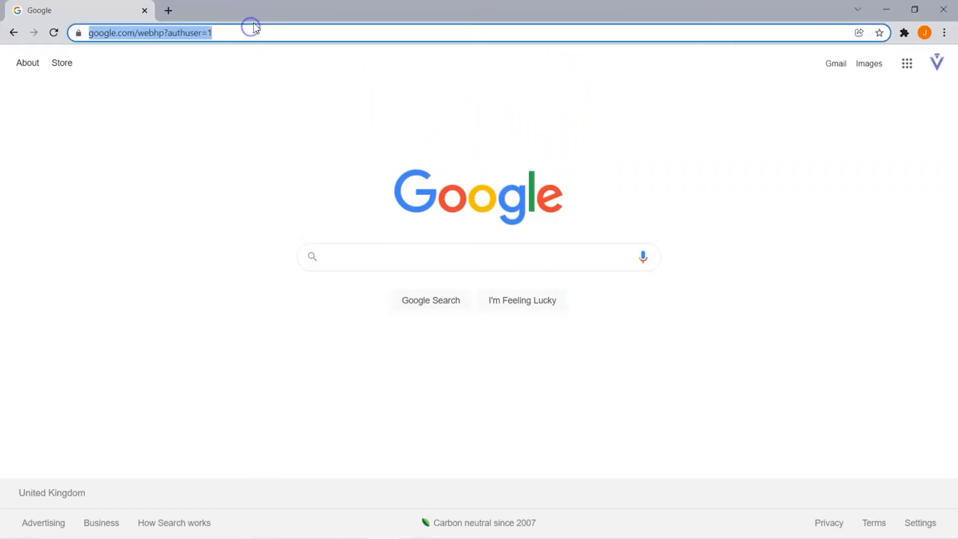
type("www.youtube.com")
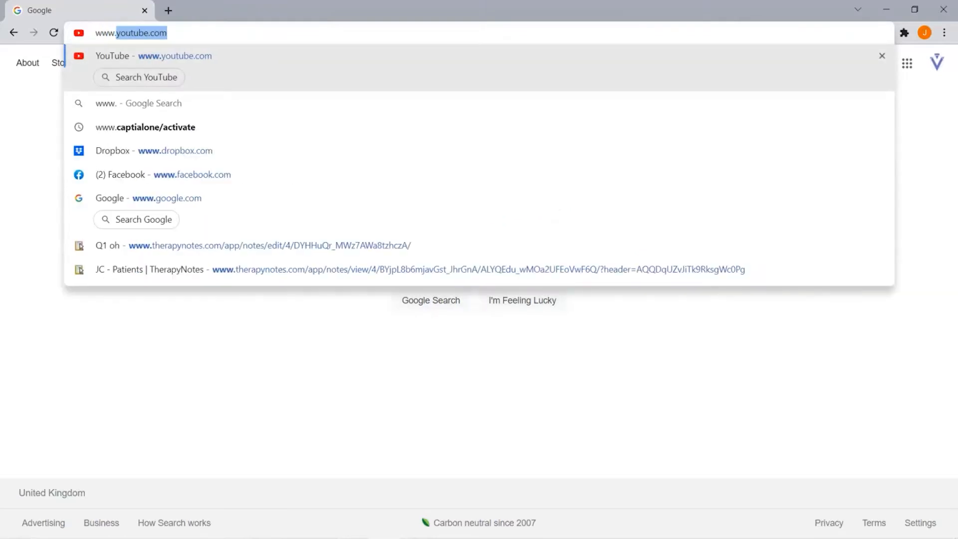
type("www.pyware.com")
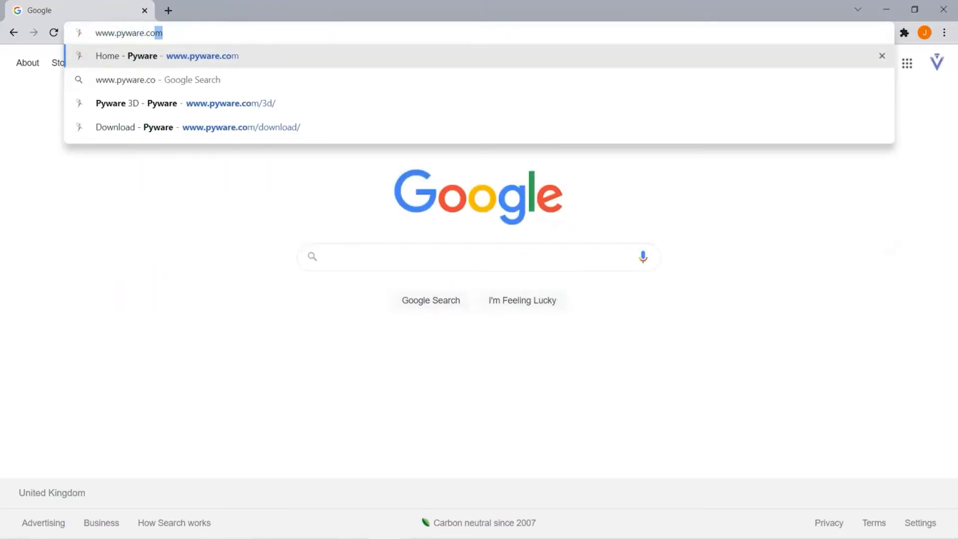
left_click(164, 56)
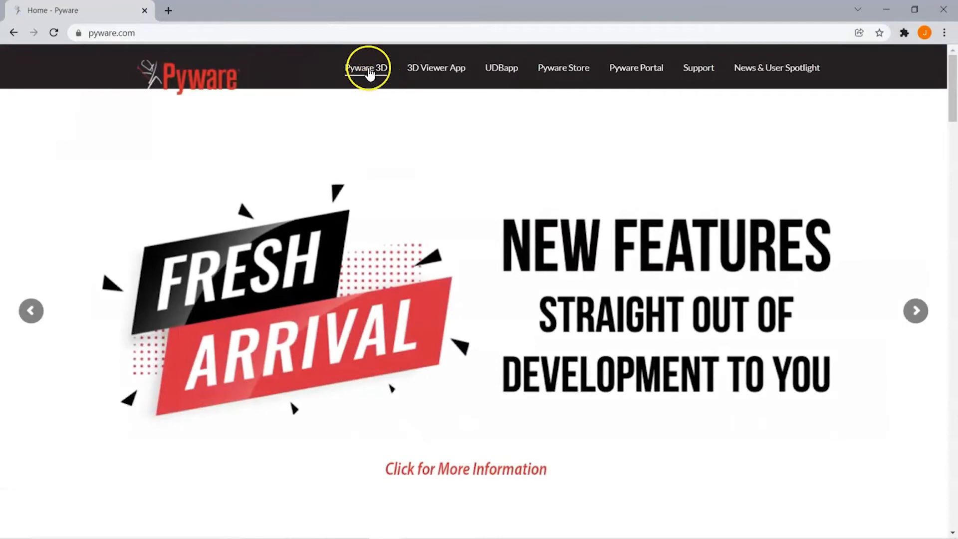
left_click(365, 68)
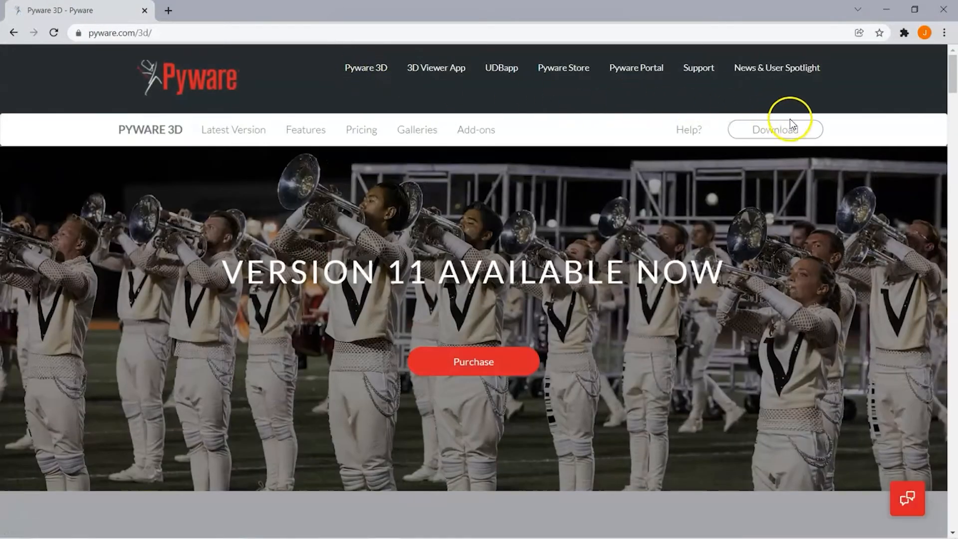
Step: Request the demo download with an email and Windows 8, 10 as the operating system
left_click(775, 130)
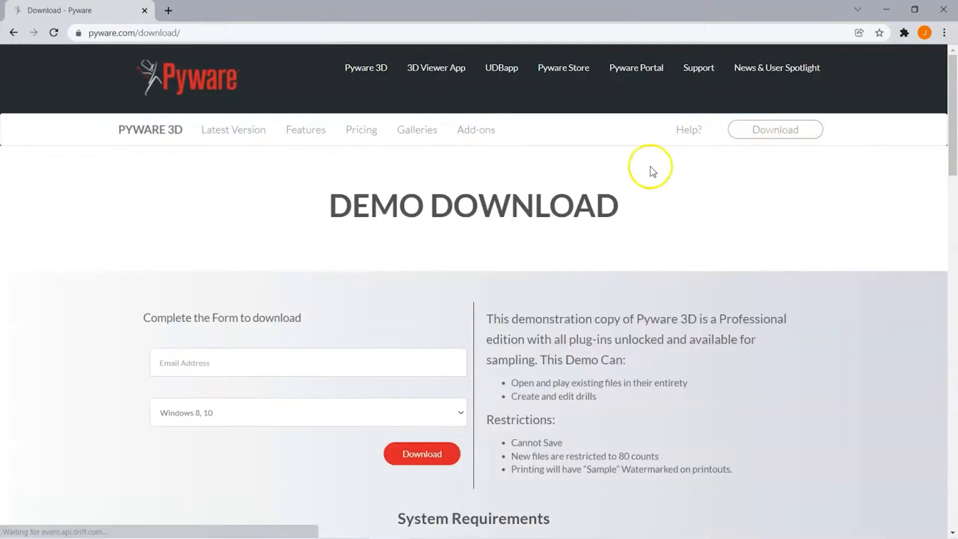
scroll("down", 3)
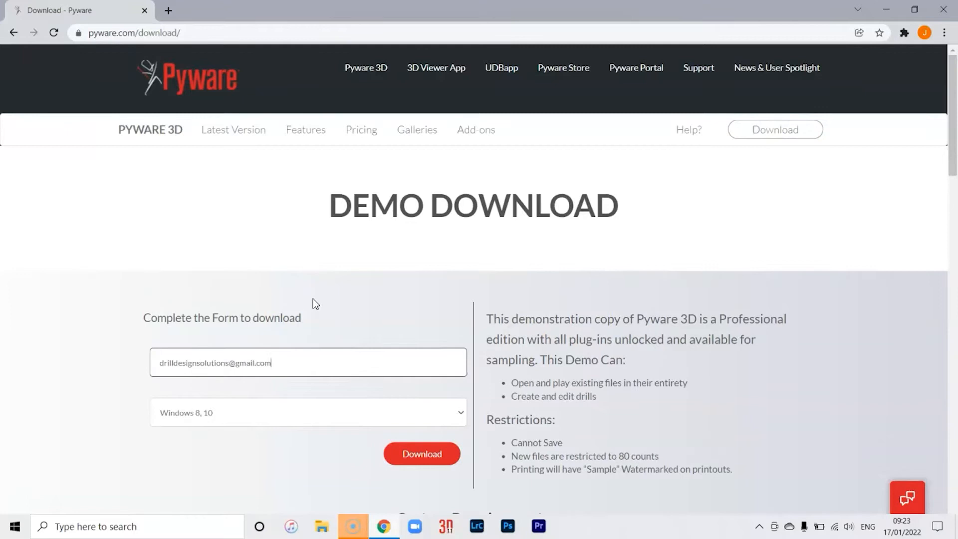
left_click(307, 412)
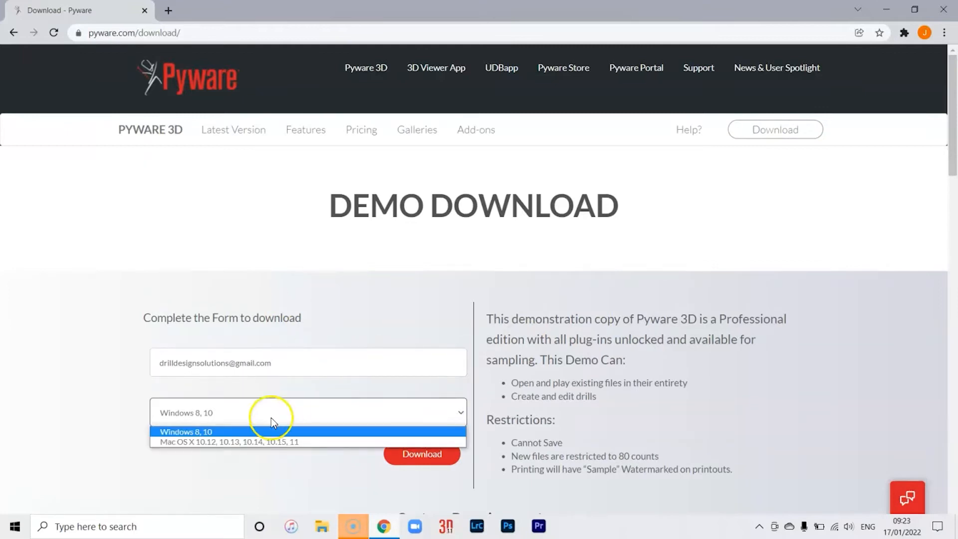
left_click(186, 432)
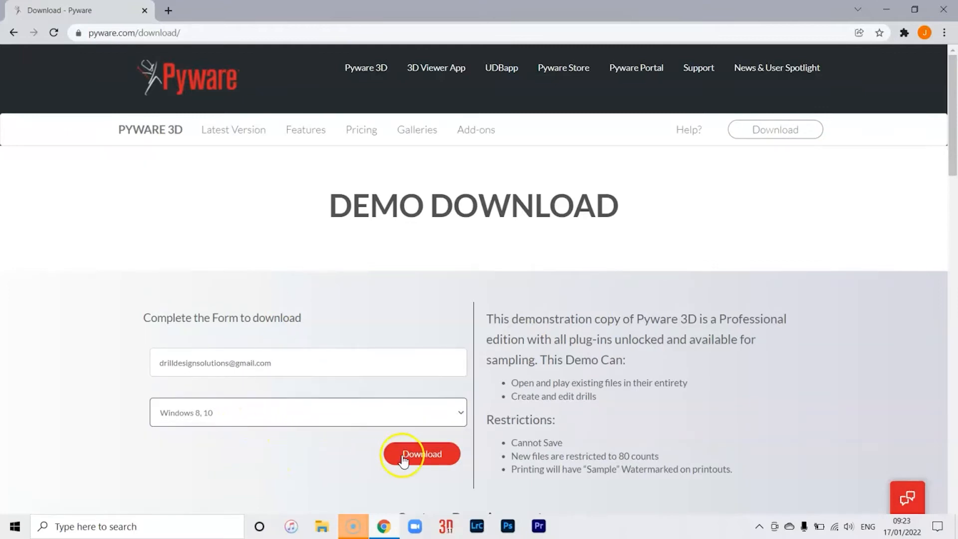
left_click(421, 453)
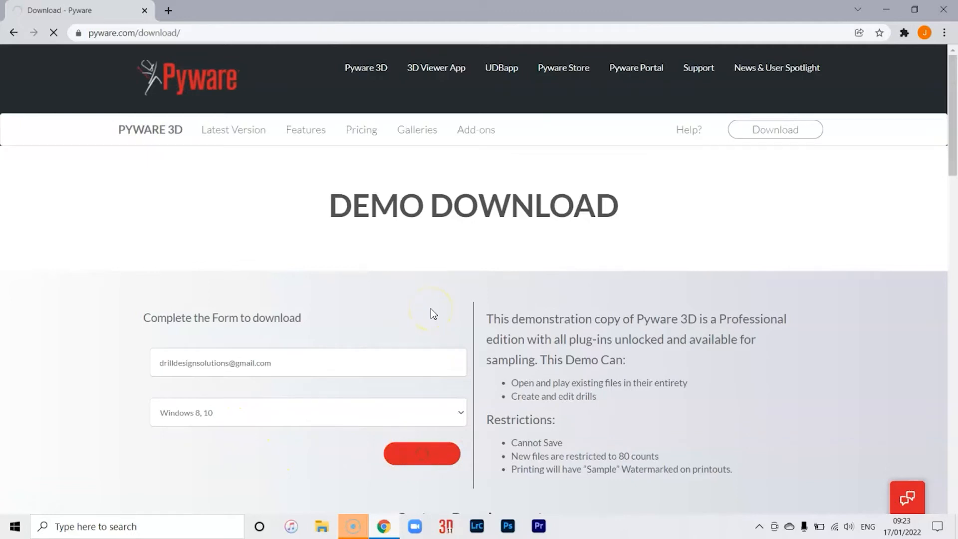
left_click(421, 453)
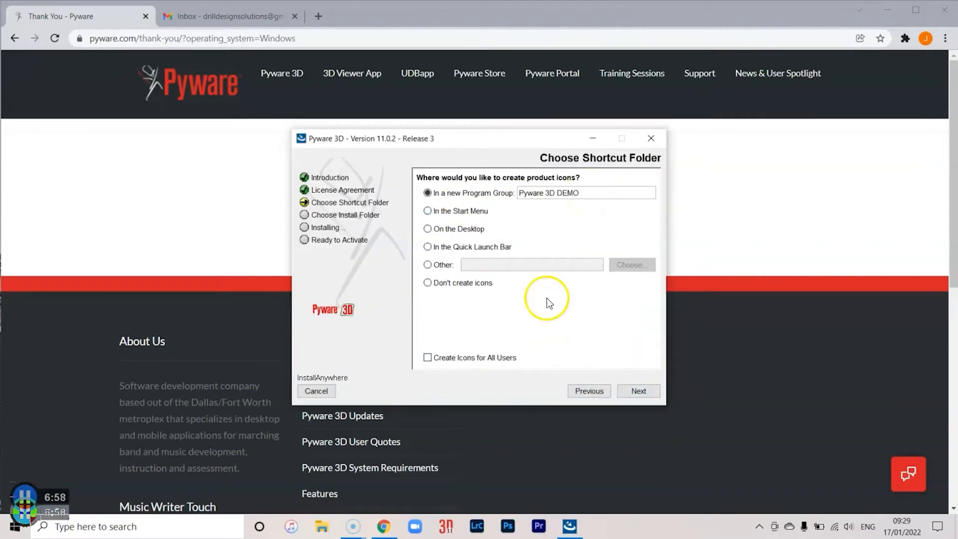
Step: Launch the newly installed Pyware 3D from the Start menu's Recently added list
left_click(14, 526)
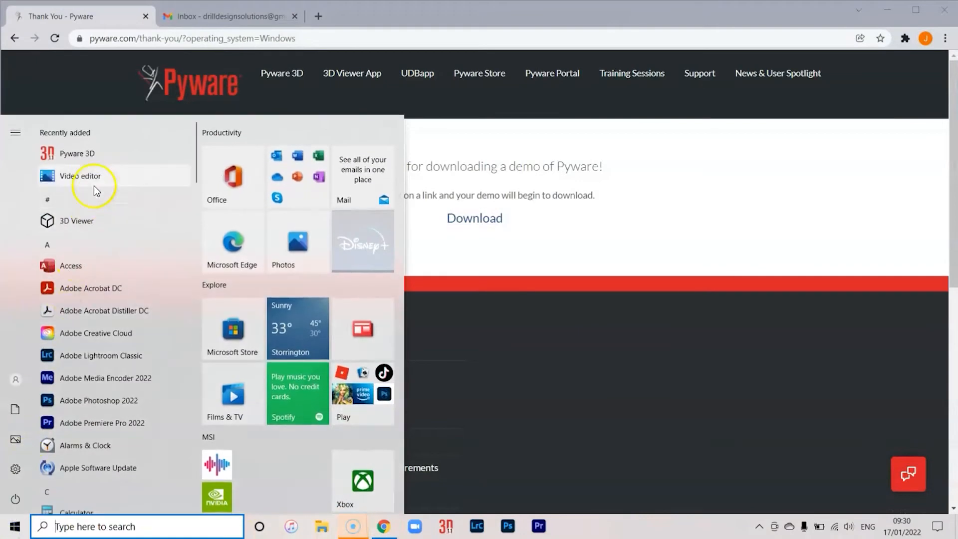
mouse_move(117, 155)
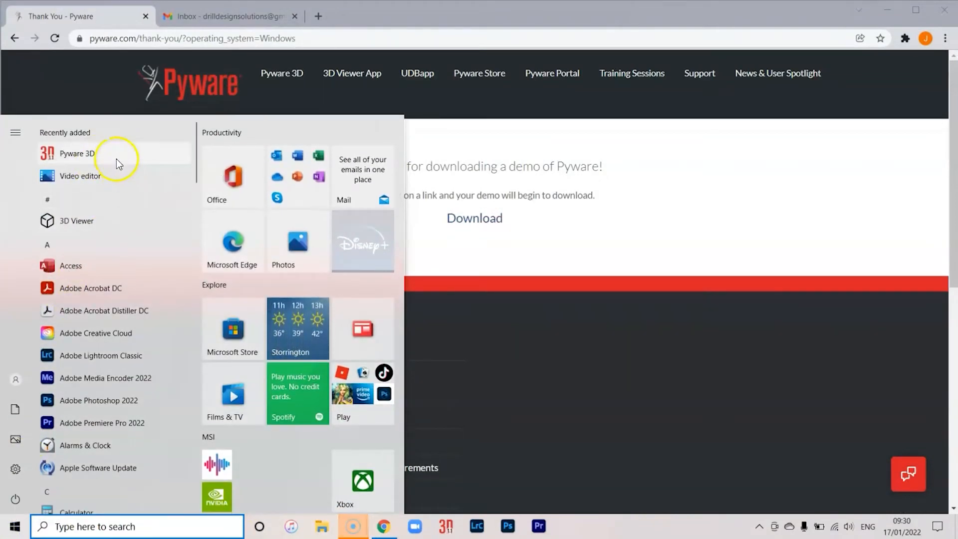
left_click(76, 154)
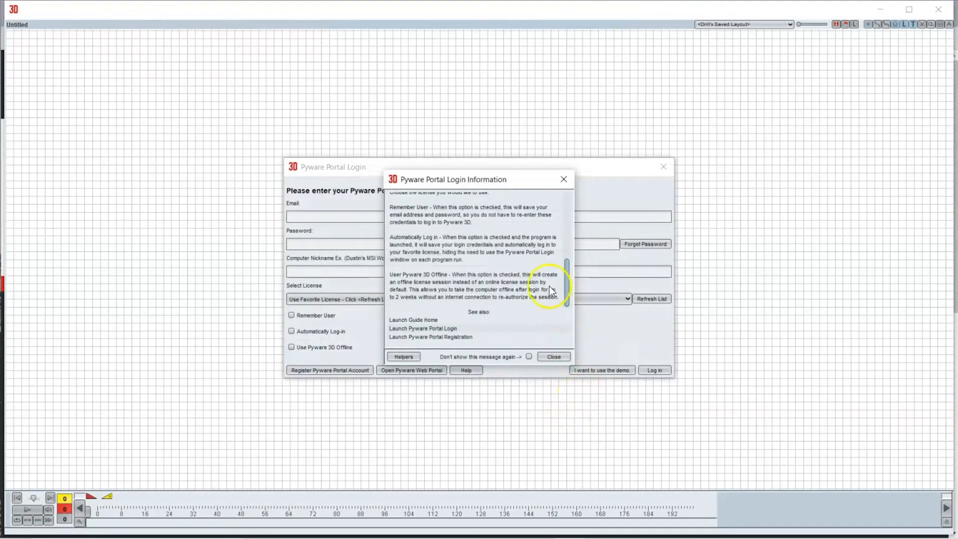
mouse_move(495, 365)
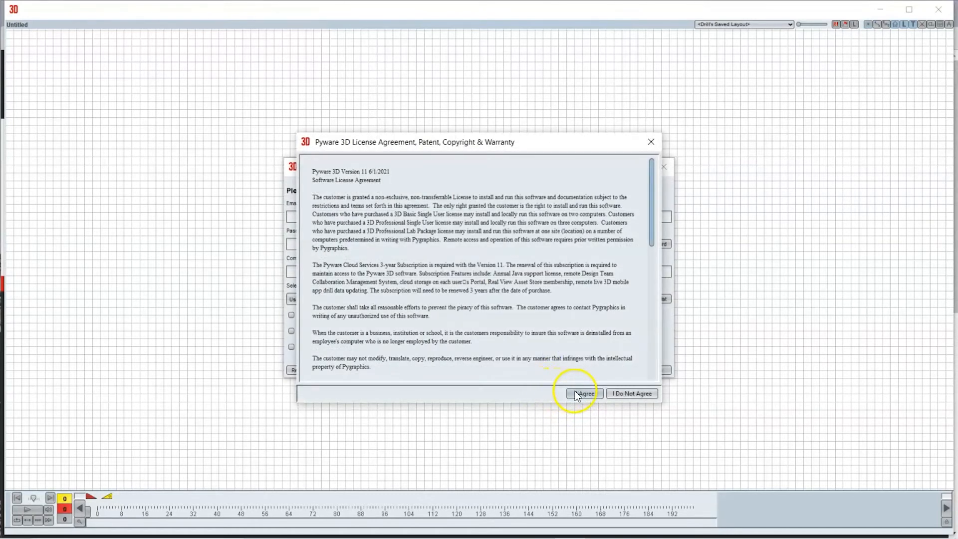
Step: Accept the license agreement and choose 'I want to use the demo' instead of logging in
left_click(582, 393)
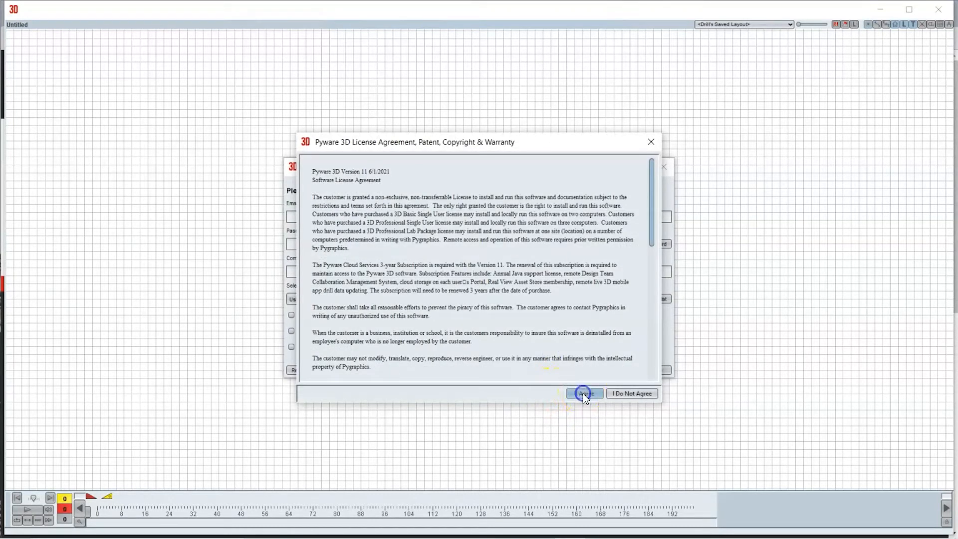
left_click(584, 393)
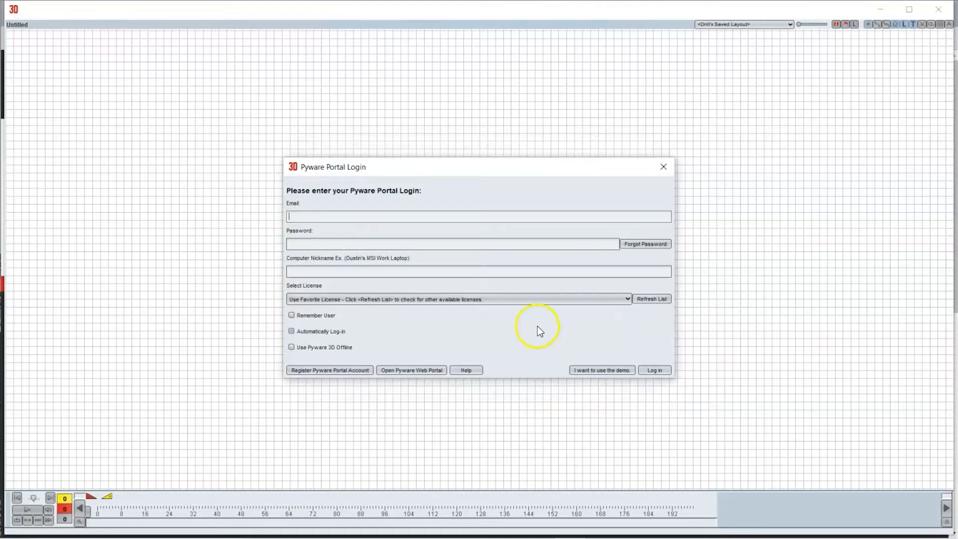
mouse_move(553, 211)
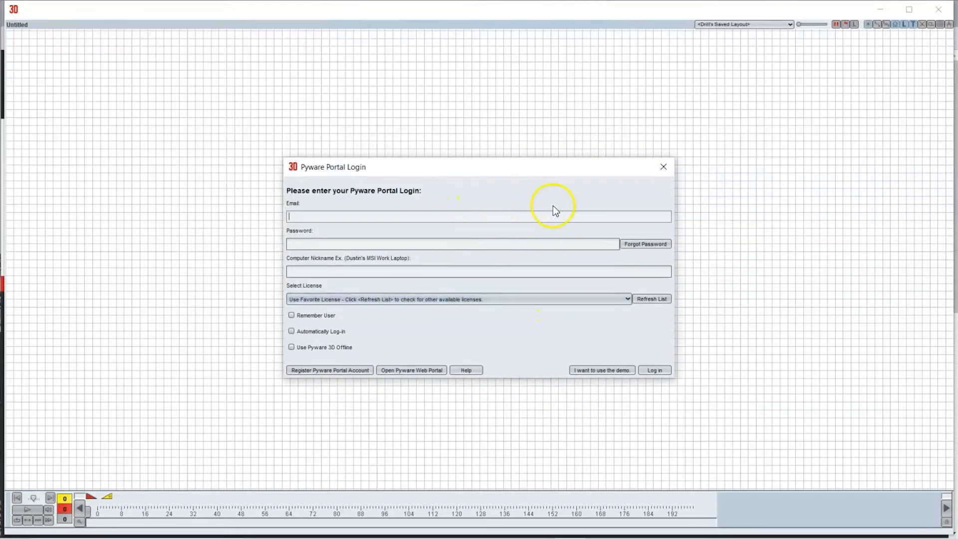
mouse_move(571, 341)
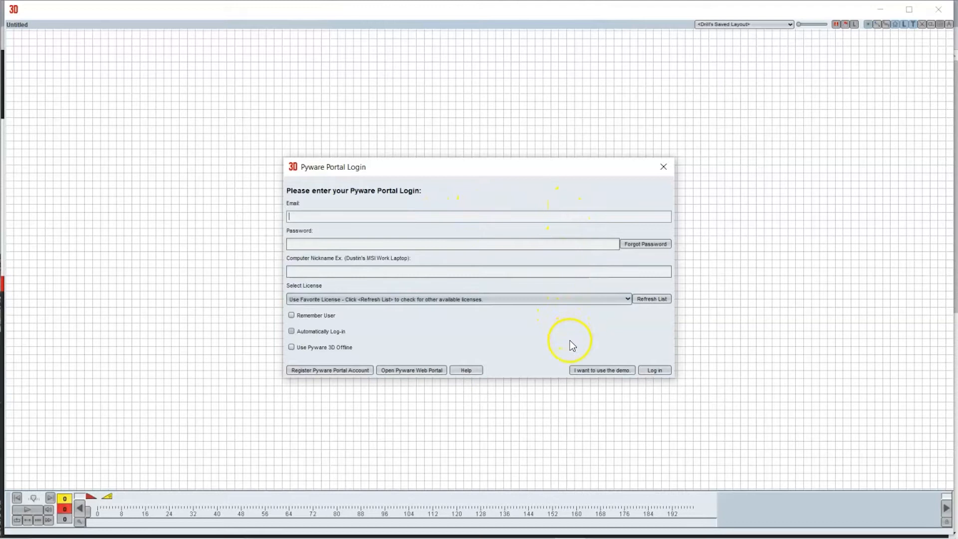
mouse_move(602, 366)
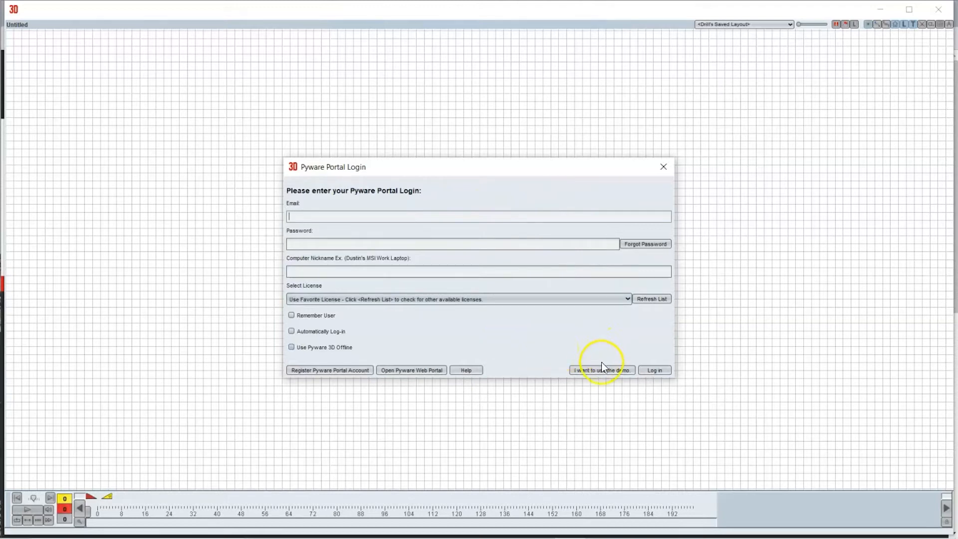
mouse_move(598, 333)
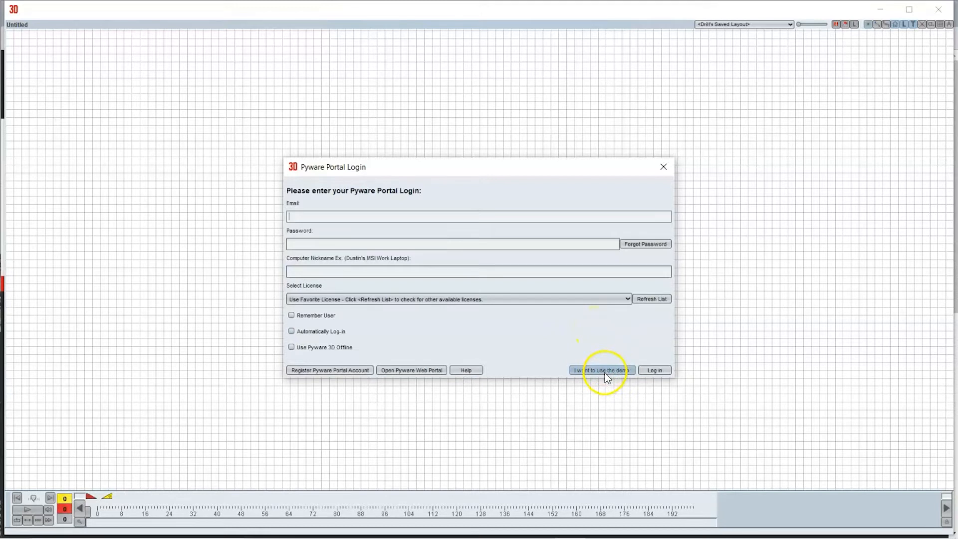
left_click(601, 369)
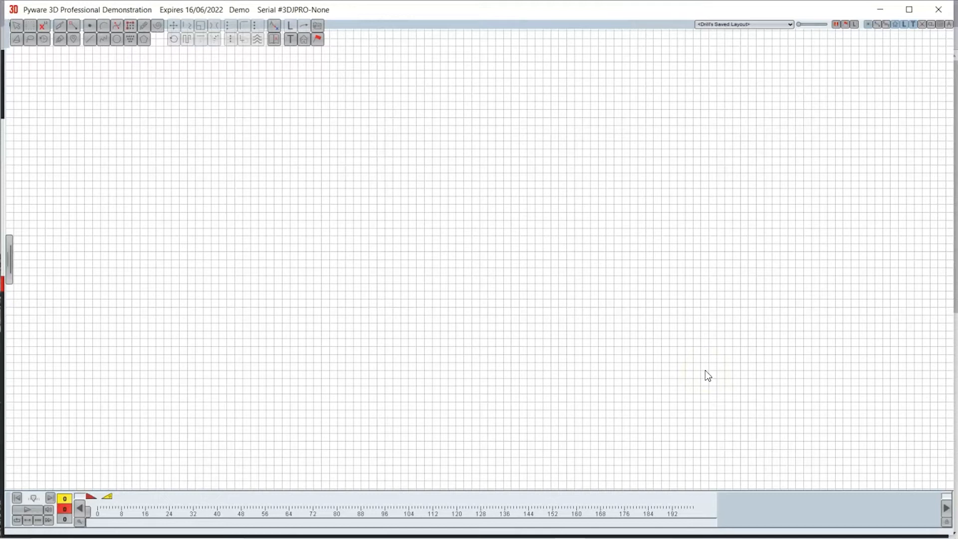
mouse_move(481, 219)
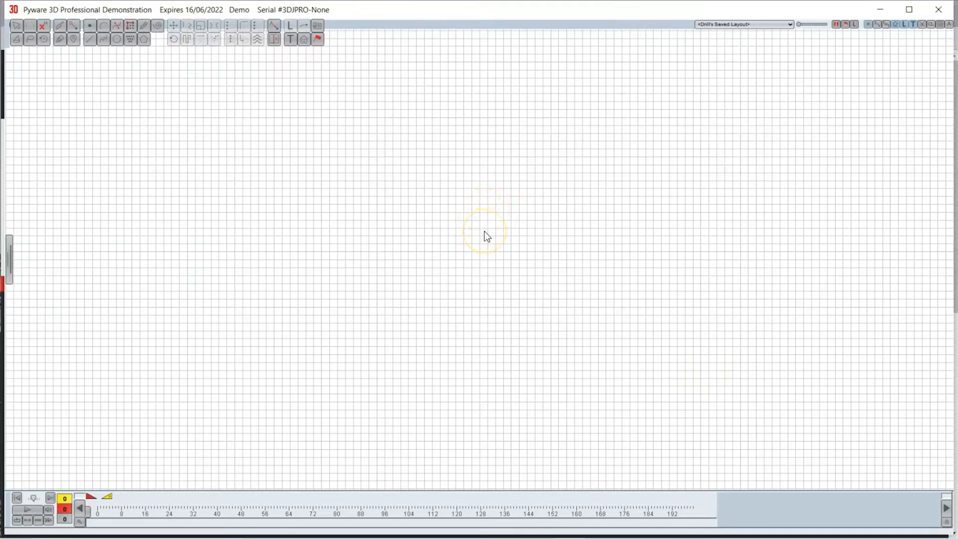
mouse_move(571, 211)
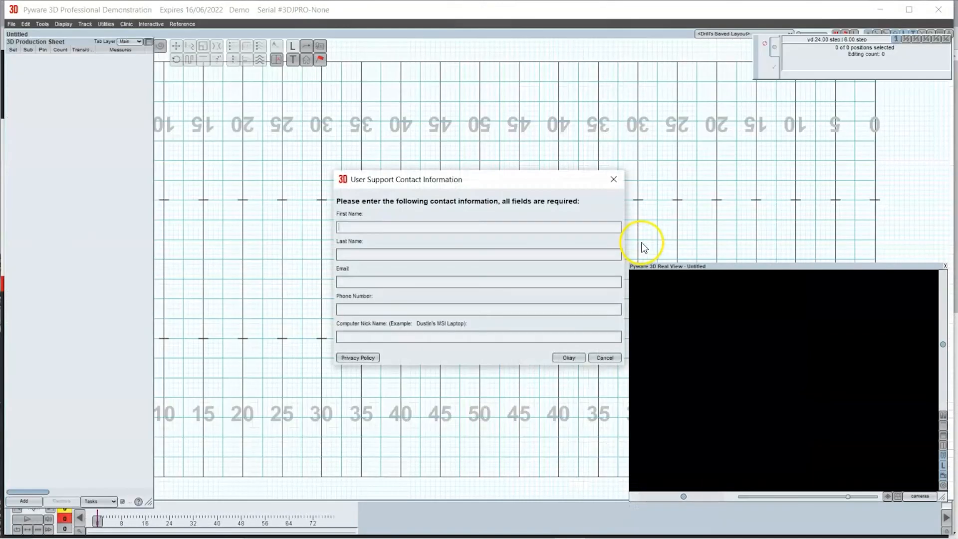
mouse_move(501, 244)
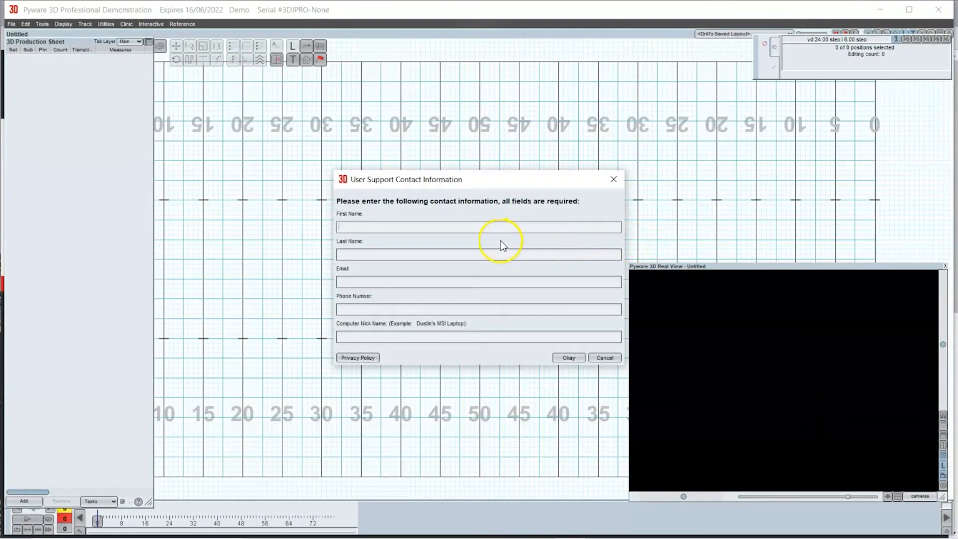
mouse_move(612, 313)
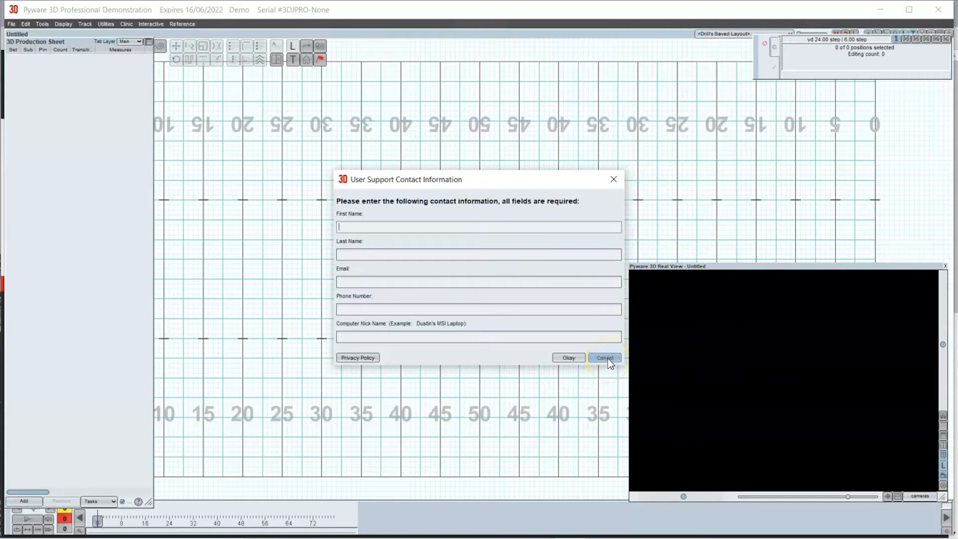
mouse_move(544, 219)
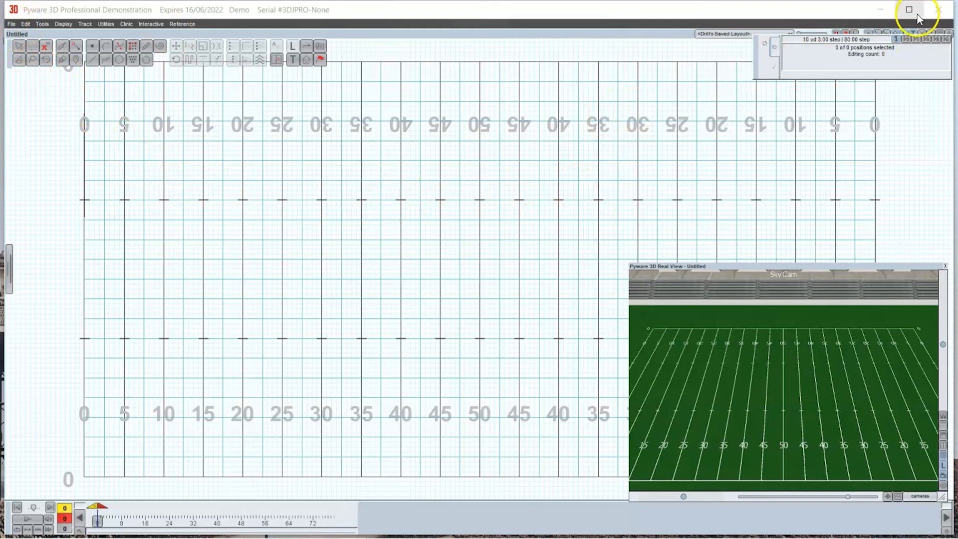
Step: Maximise the window and select Chapter 2 Tutorial.3dz inside the Files for Chapter 1 - 6 folder
left_click(908, 9)
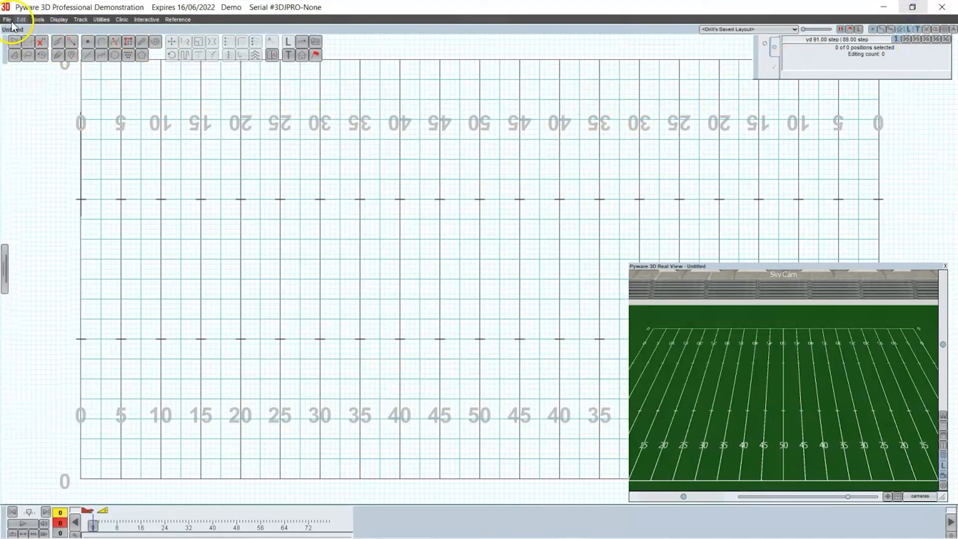
left_click(7, 19)
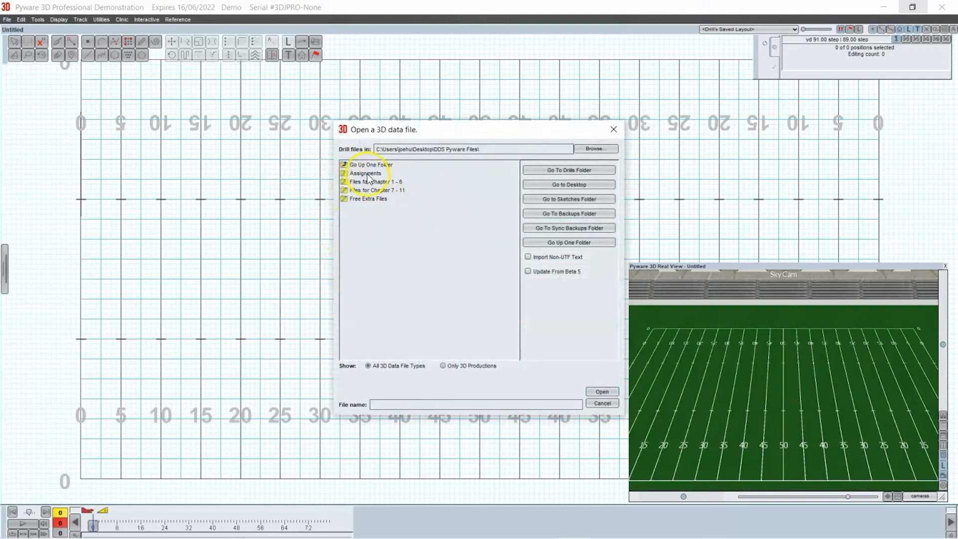
left_click(374, 182)
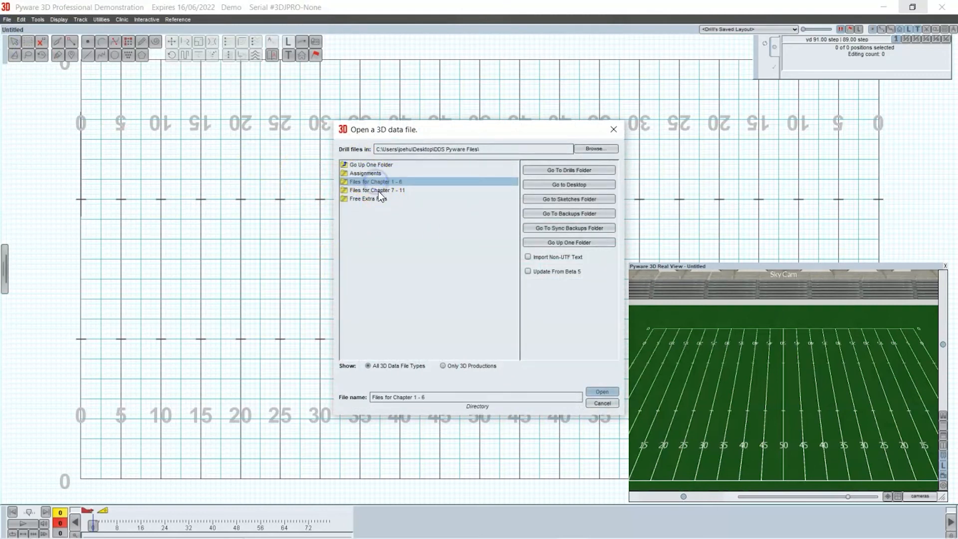
left_click(377, 189)
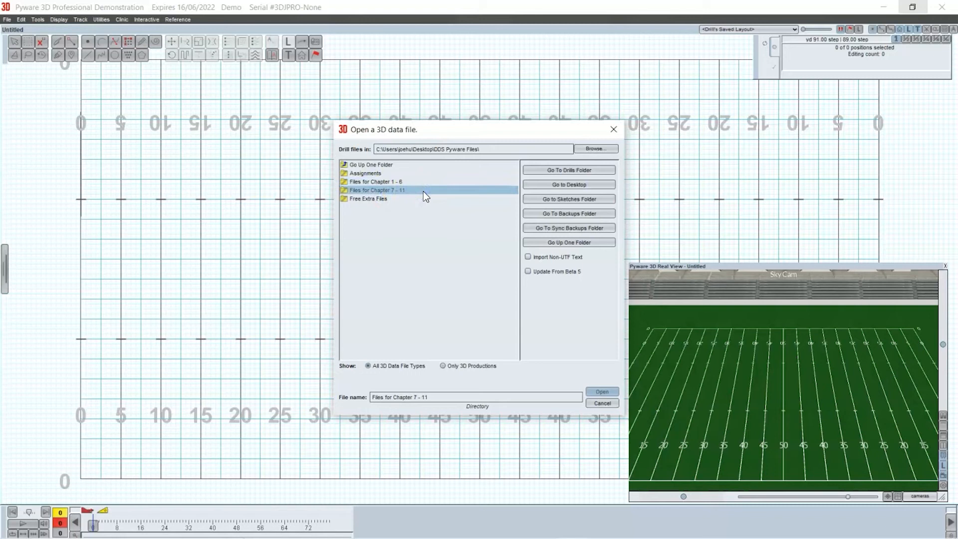
double_click(372, 181)
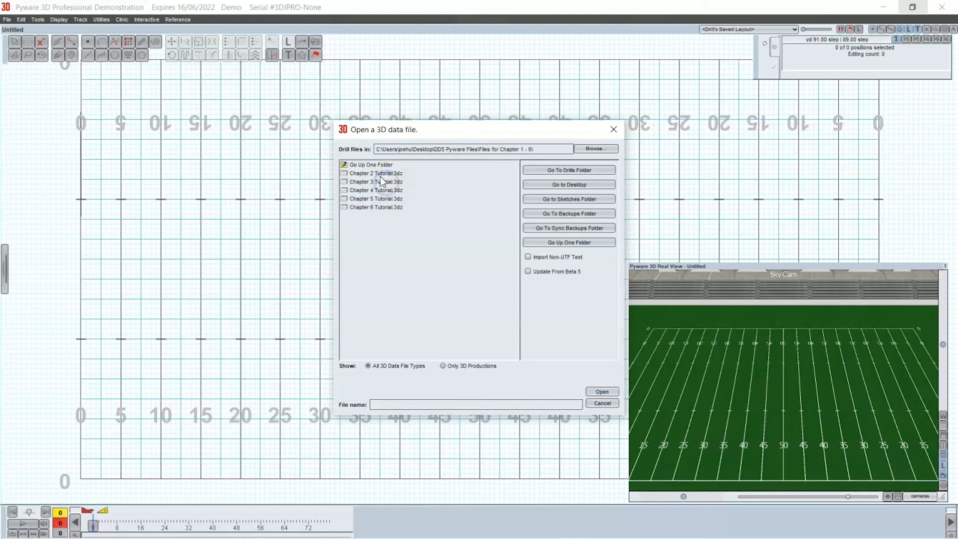
left_click(600, 402)
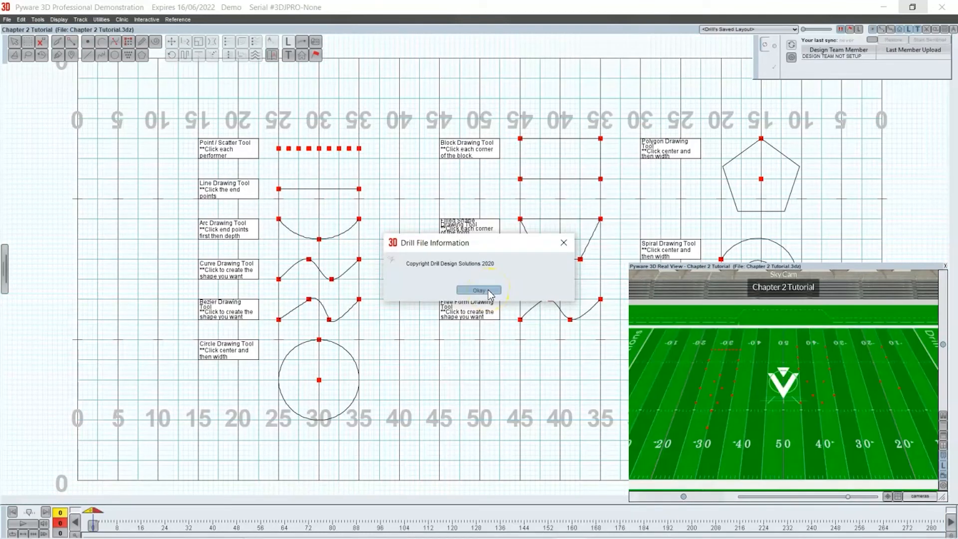
Step: Dismiss the Drill File Information notice and collapse the Pyware 3D Real View window
left_click(479, 290)
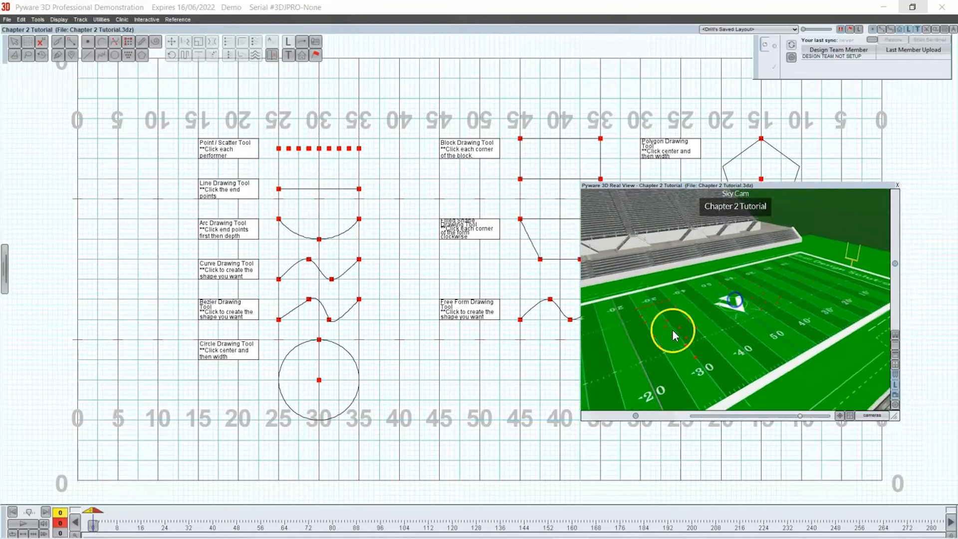
left_click(896, 185)
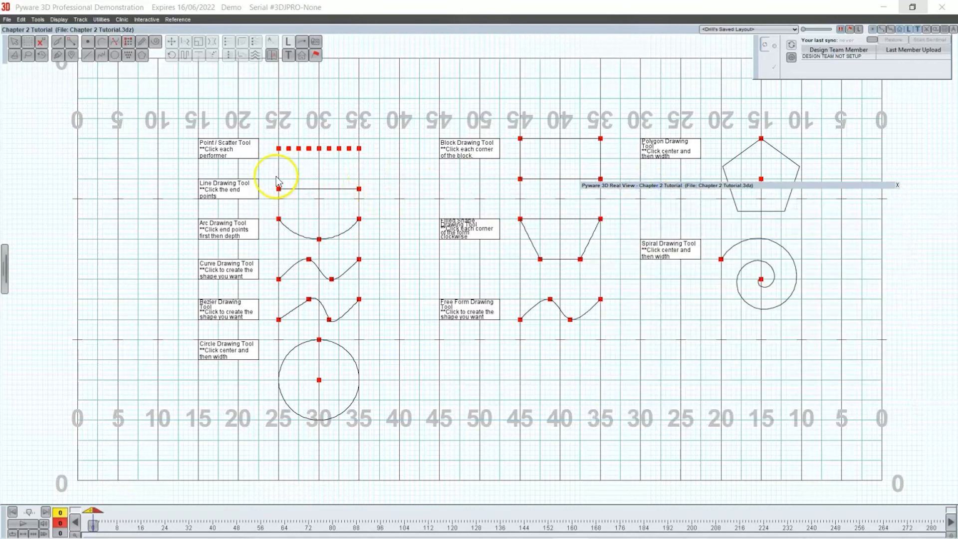
mouse_move(700, 187)
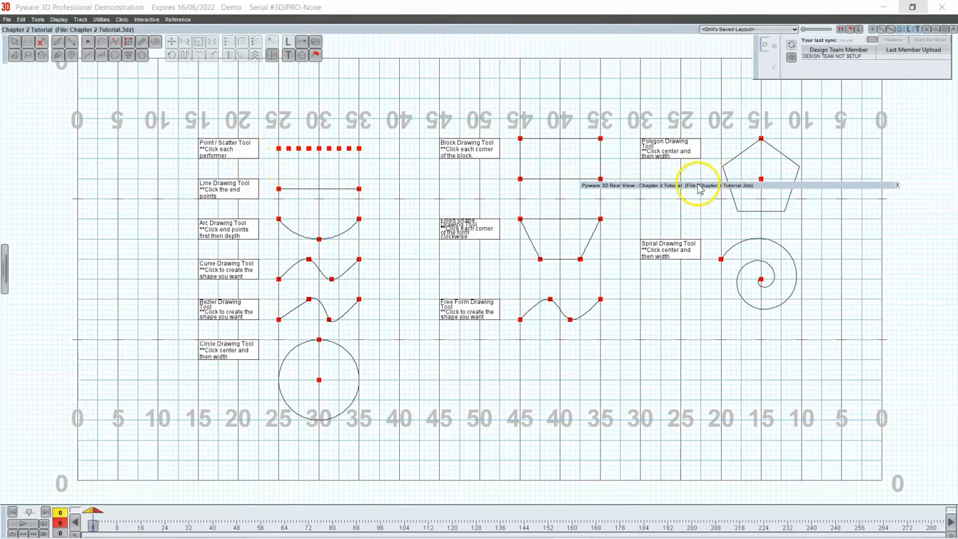